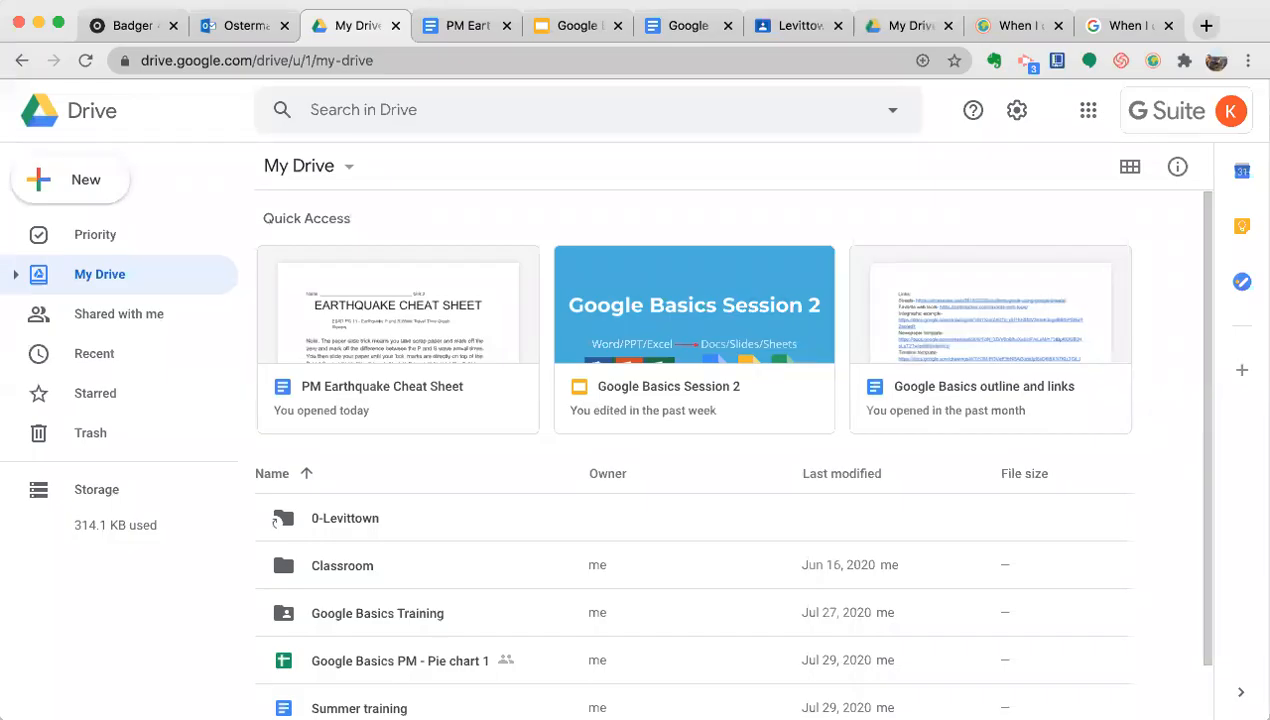
mouse_move(928, 150)
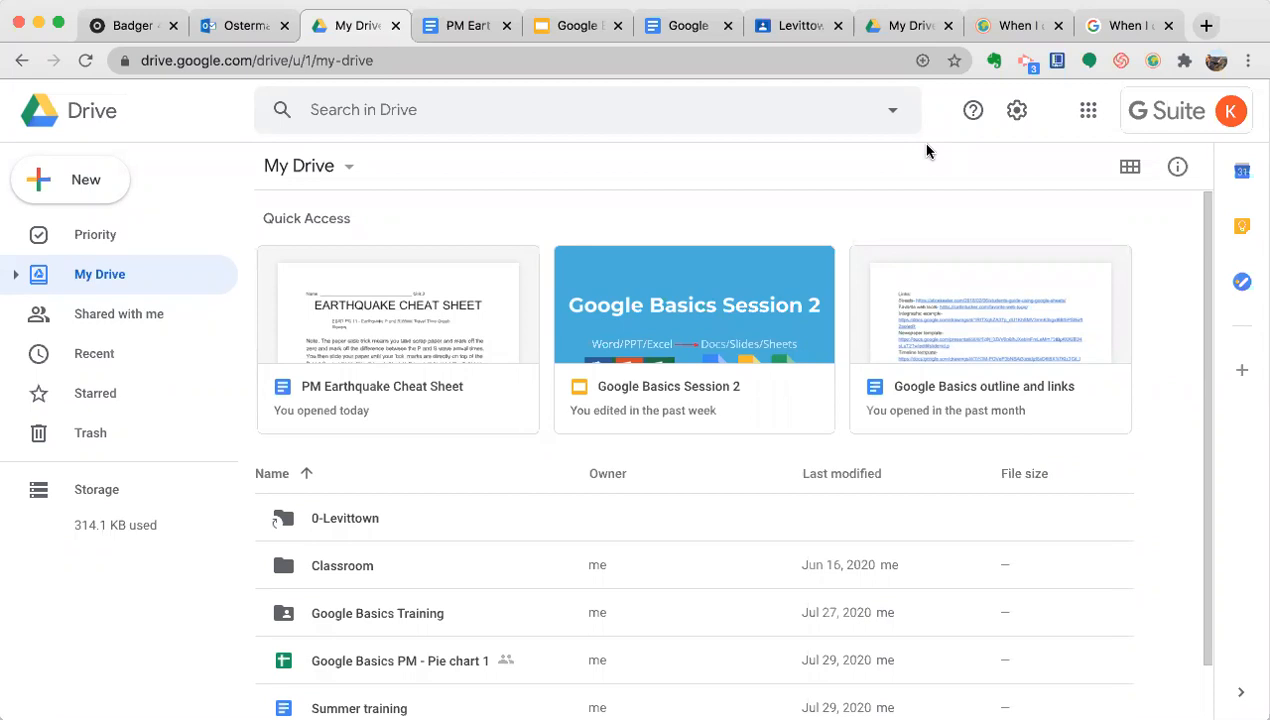
Check the Drive settings and close them without changing anything
left_click(1016, 110)
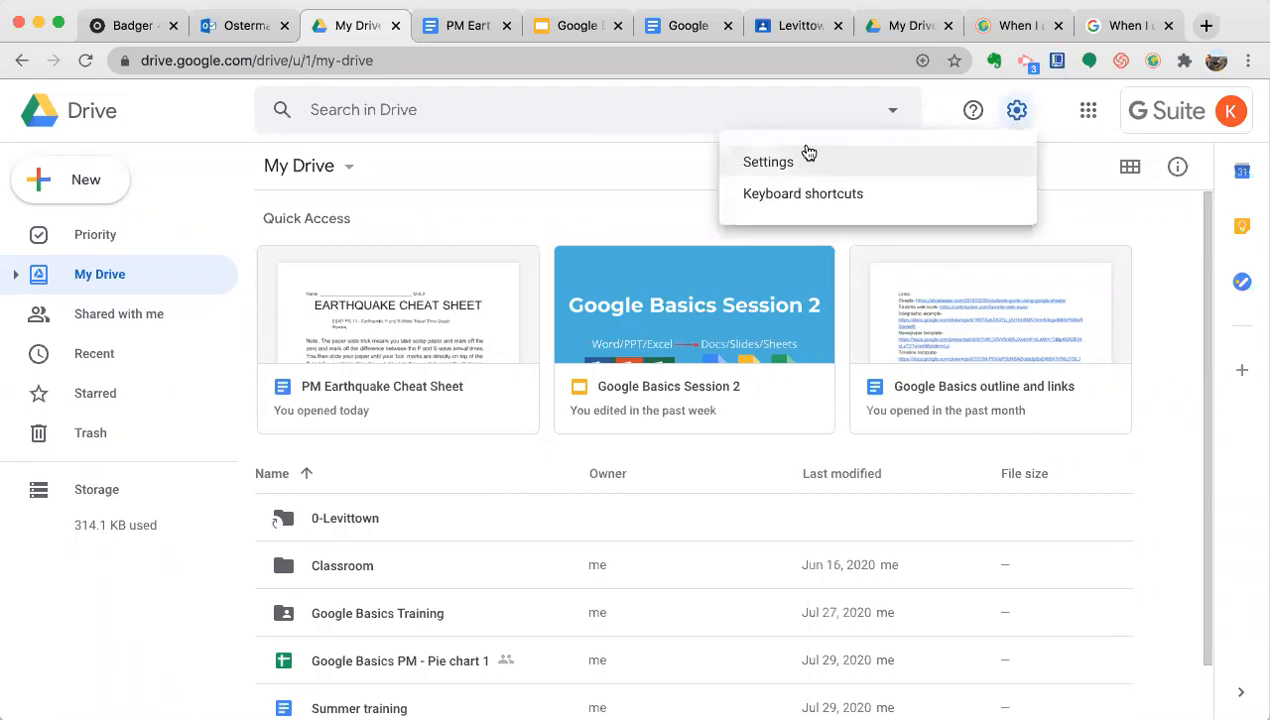
left_click(768, 160)
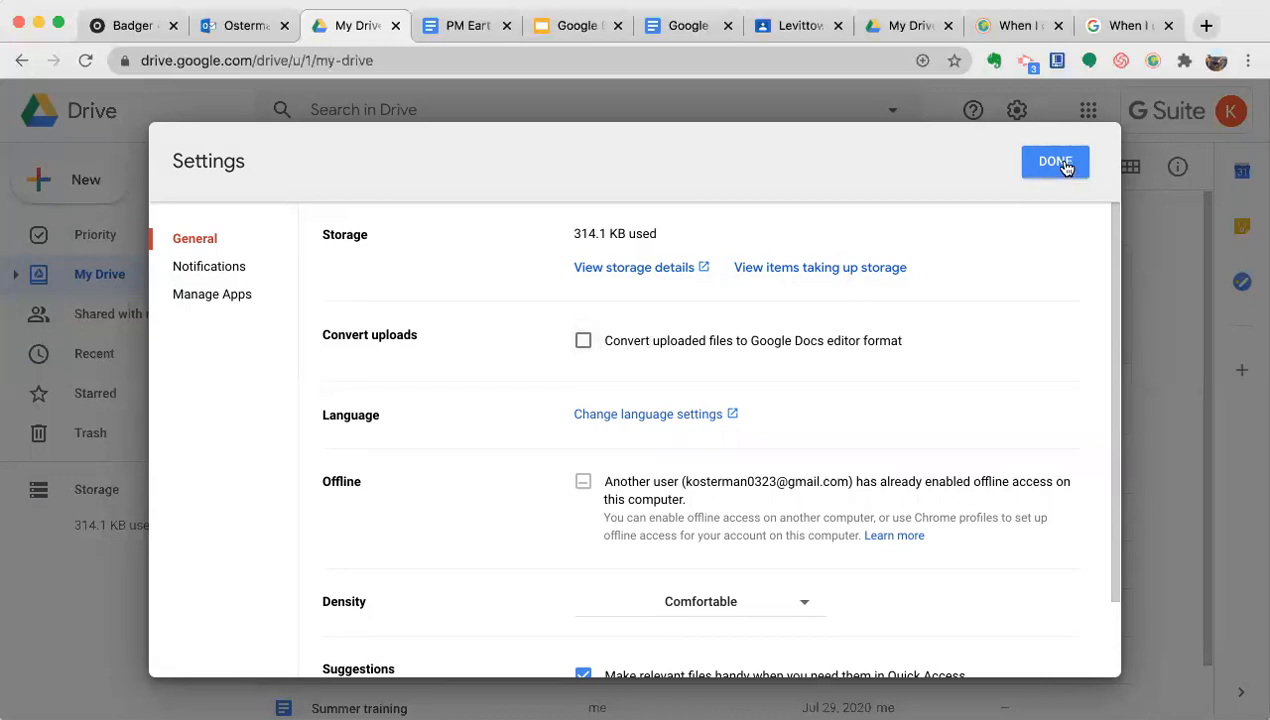
left_click(1056, 160)
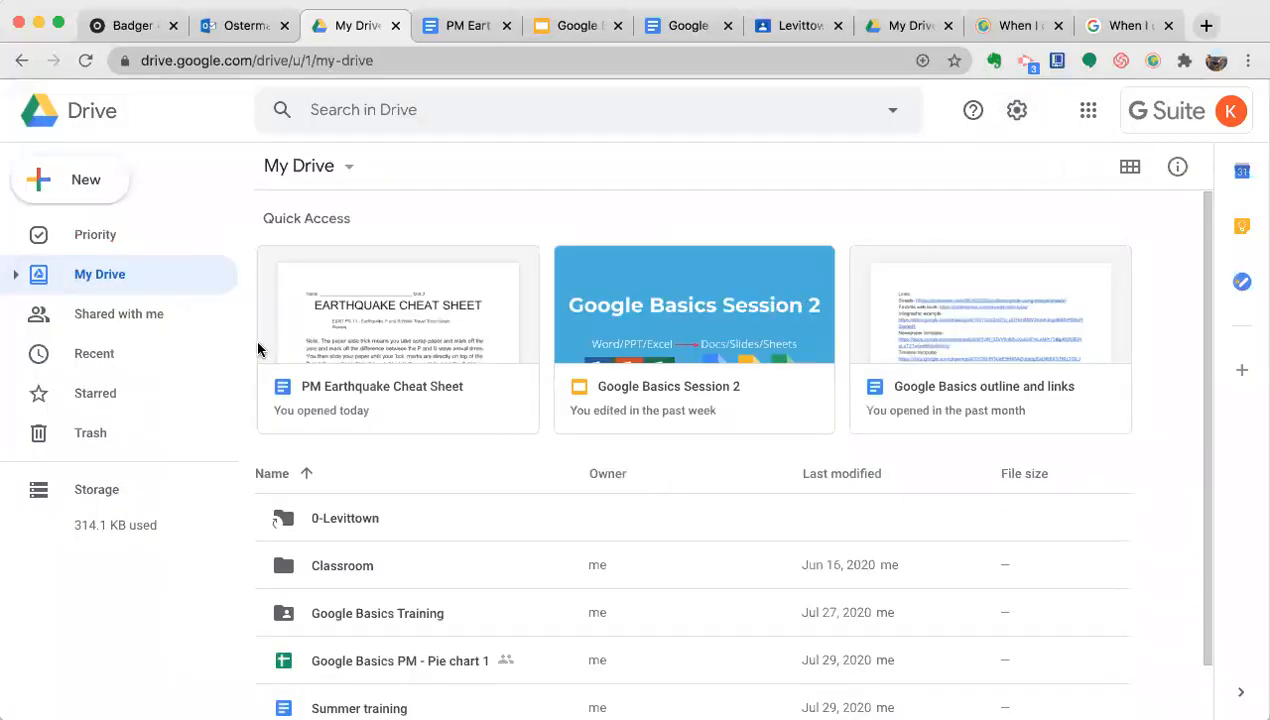
mouse_move(86, 180)
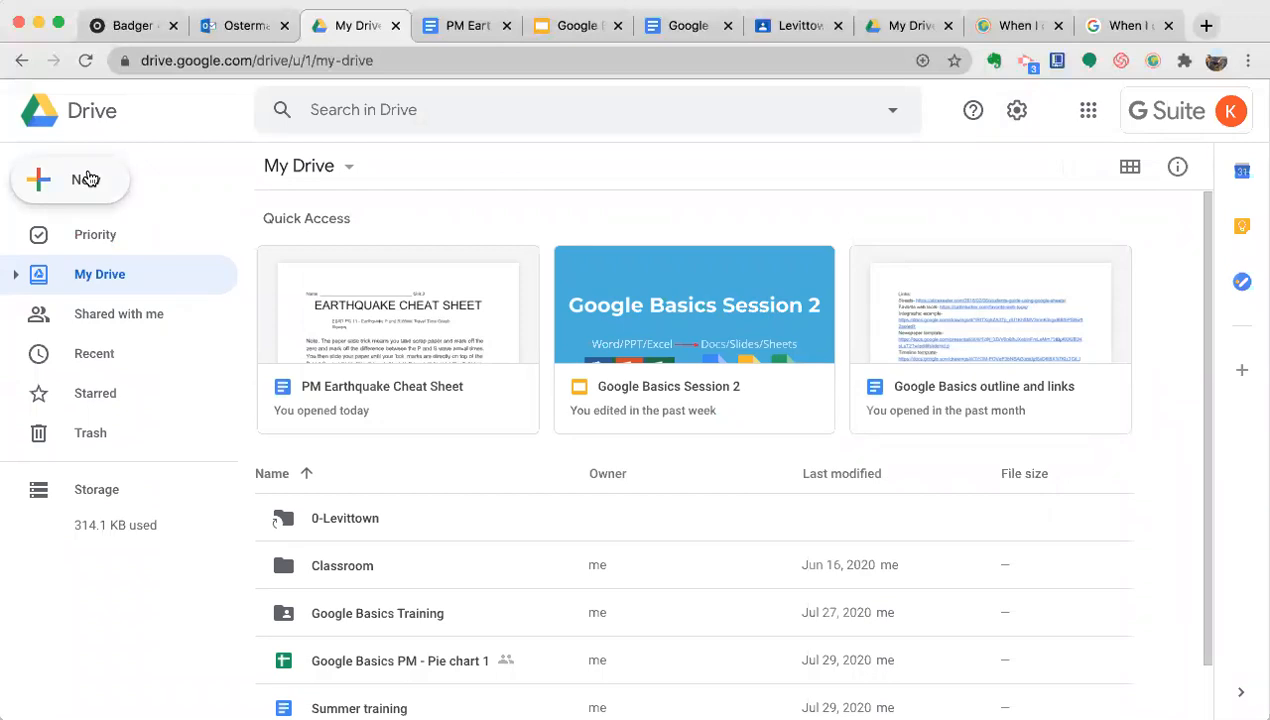
mouse_move(90, 180)
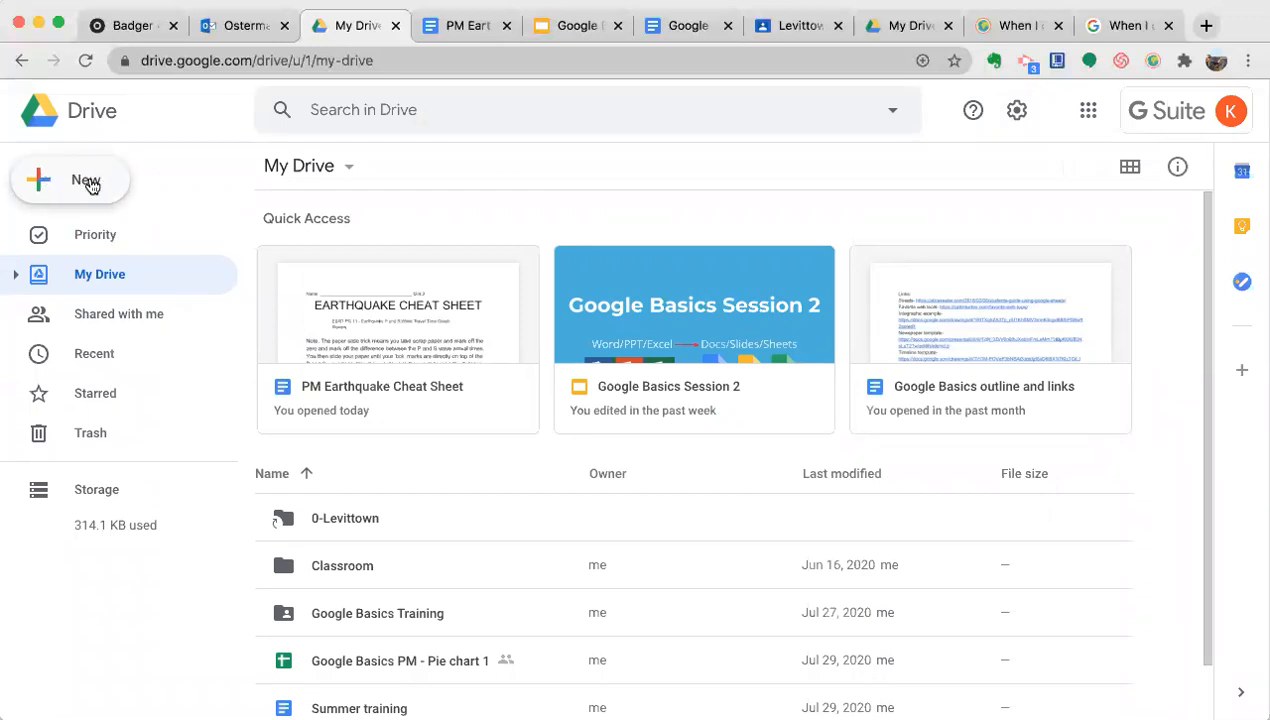
Upload PM Earthquake Cheat Sheet.docx to My Drive via New > File upload
left_click(86, 180)
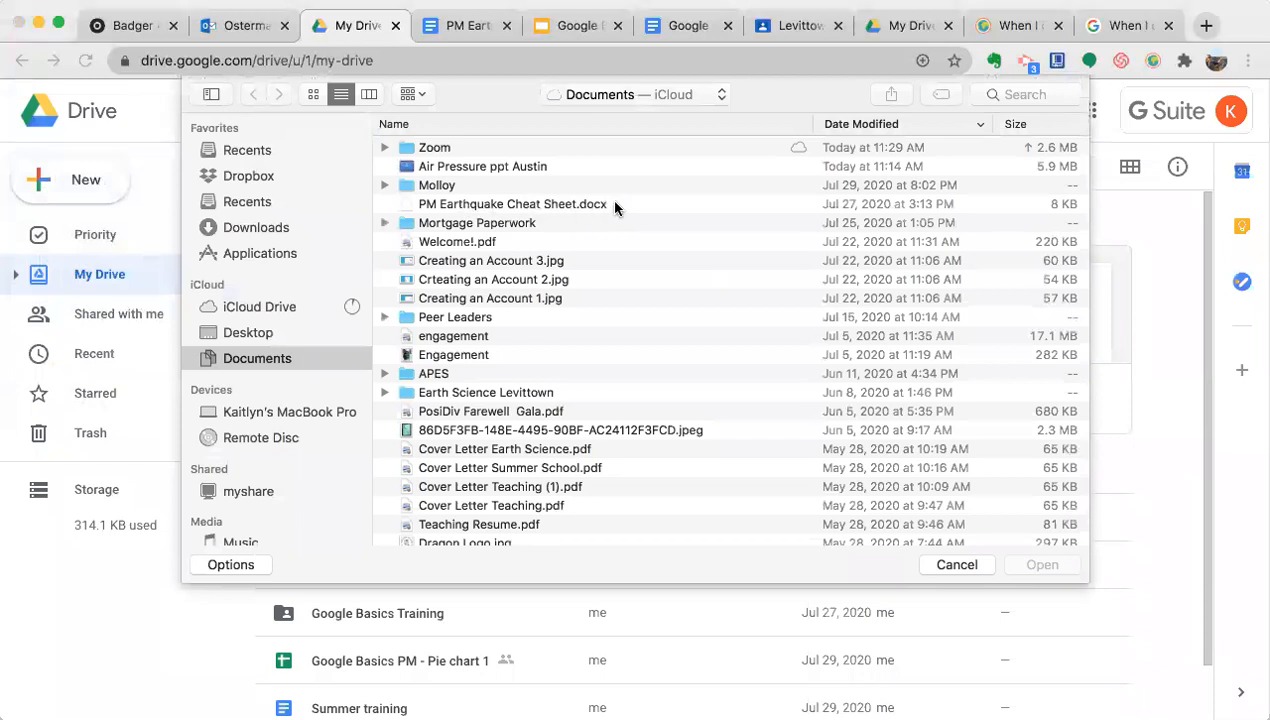
left_click(512, 204)
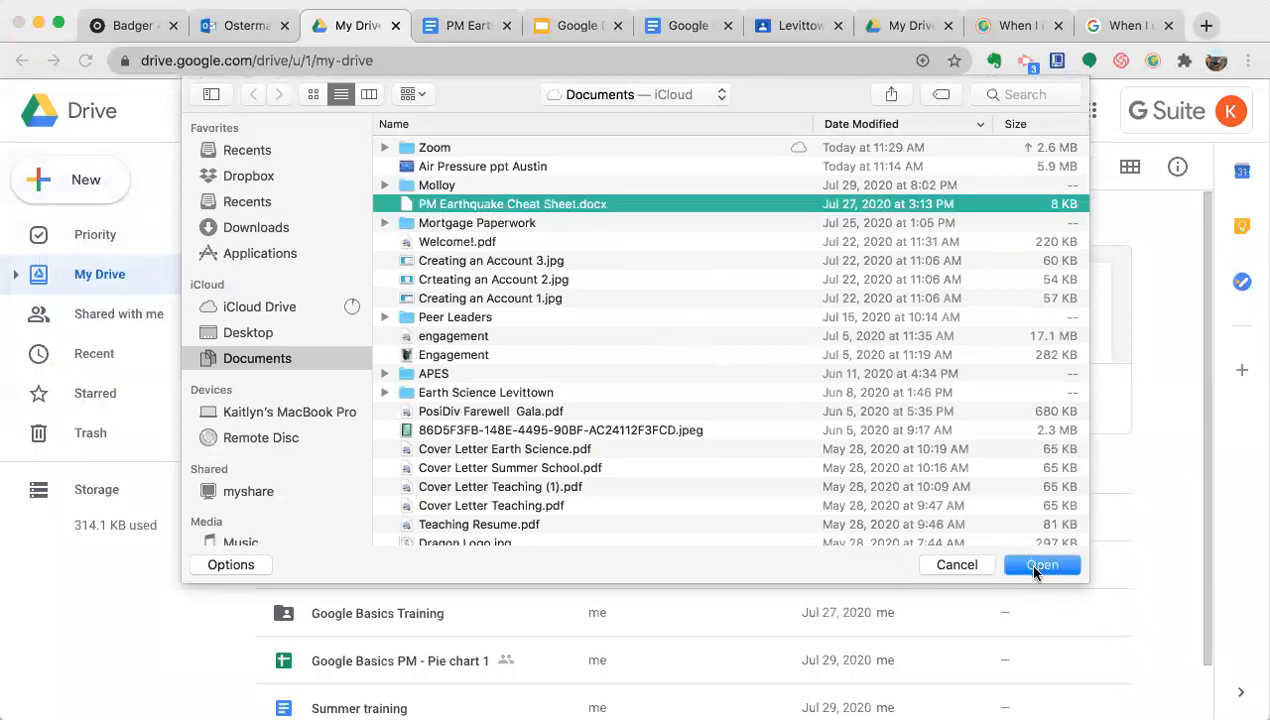
left_click(1042, 564)
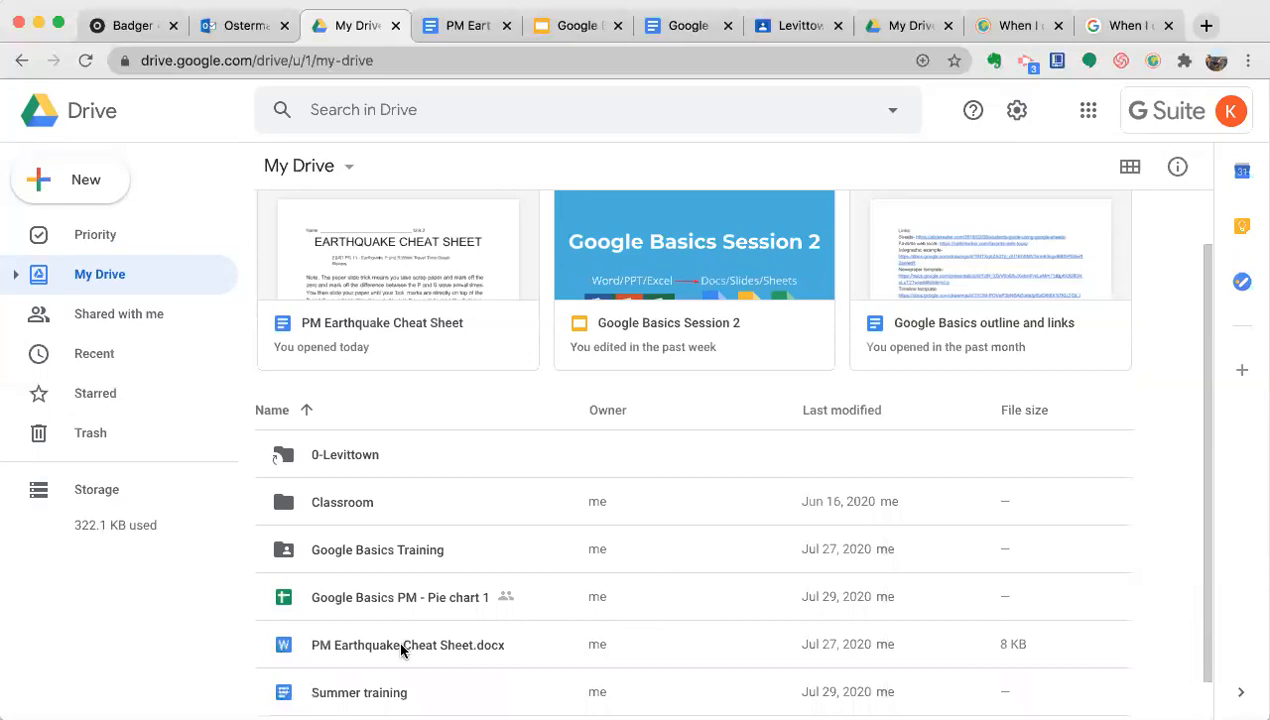
Preview the uploaded PM Earthquake Cheat Sheet.docx showing the EARTHQUAKE CHEAT SHEET page
scroll("down", 3)
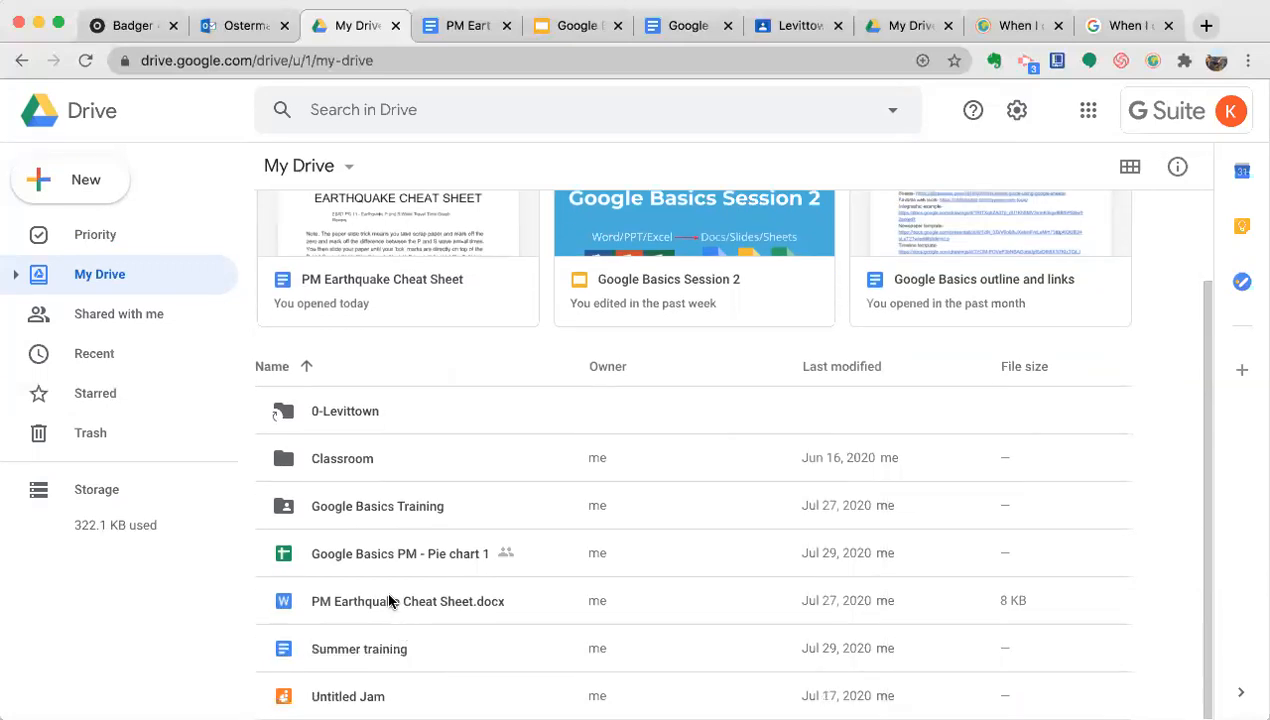
double_click(392, 600)
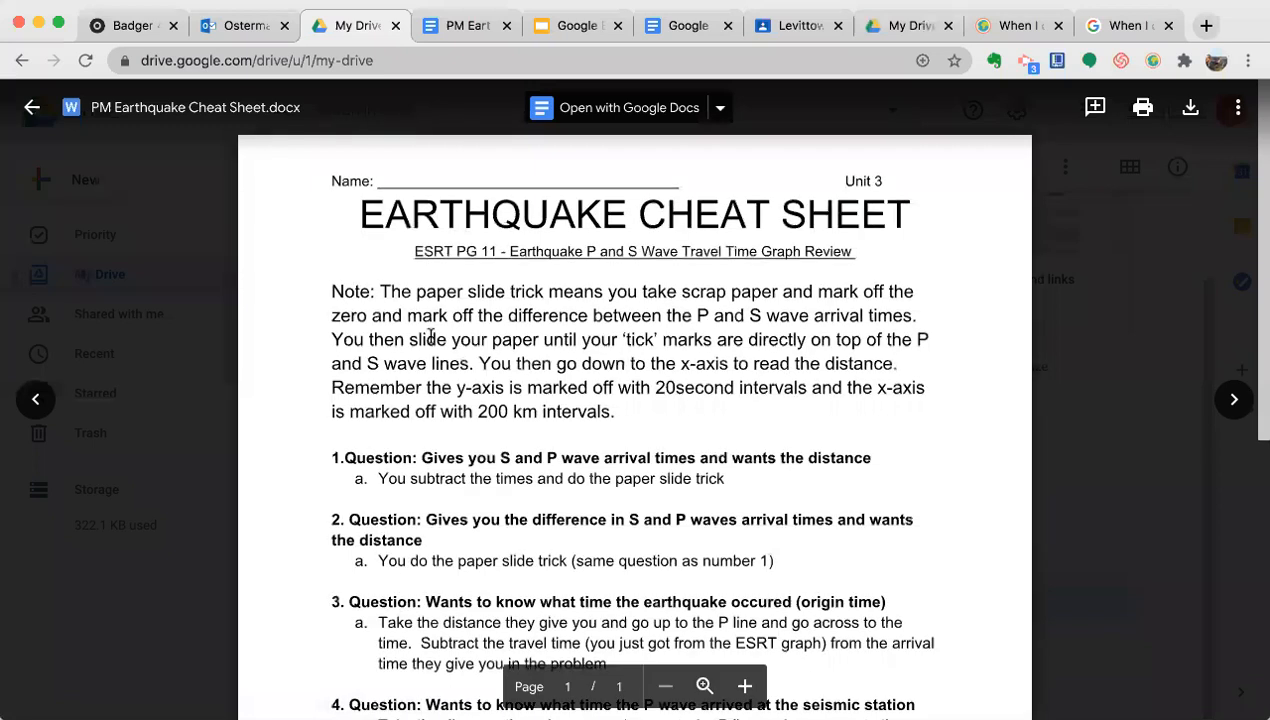
mouse_move(108, 132)
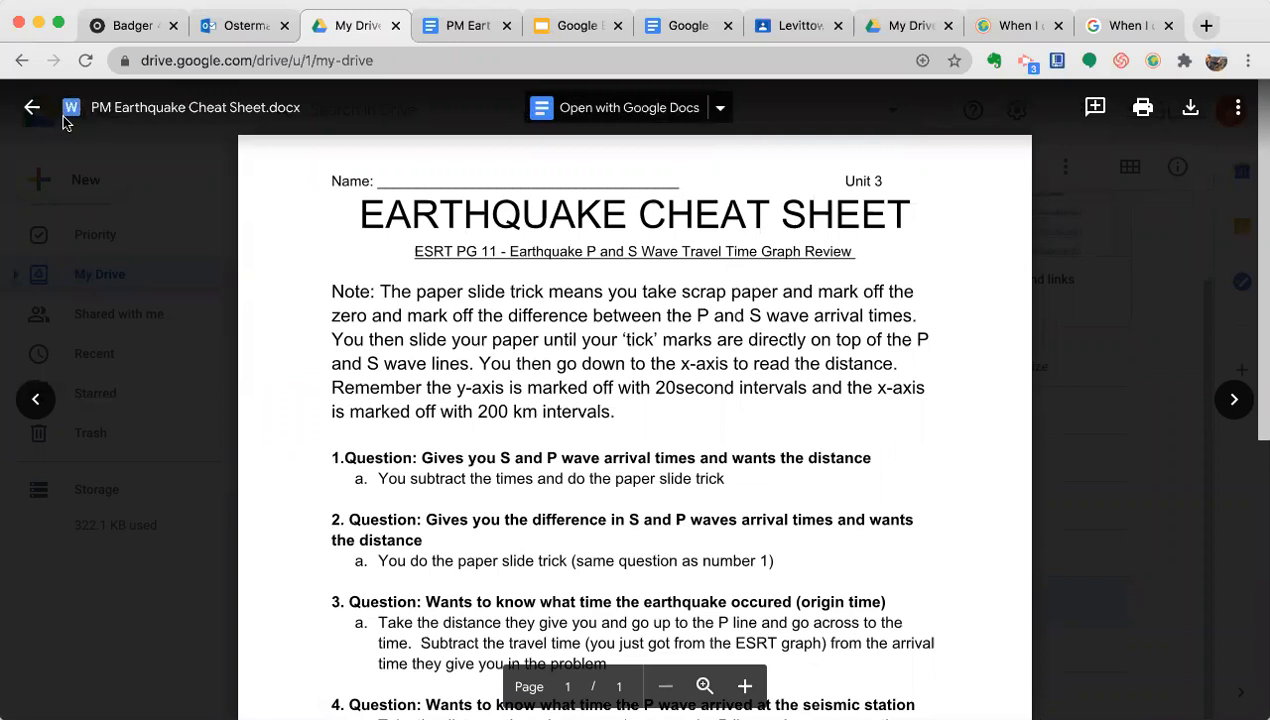
mouse_move(70, 120)
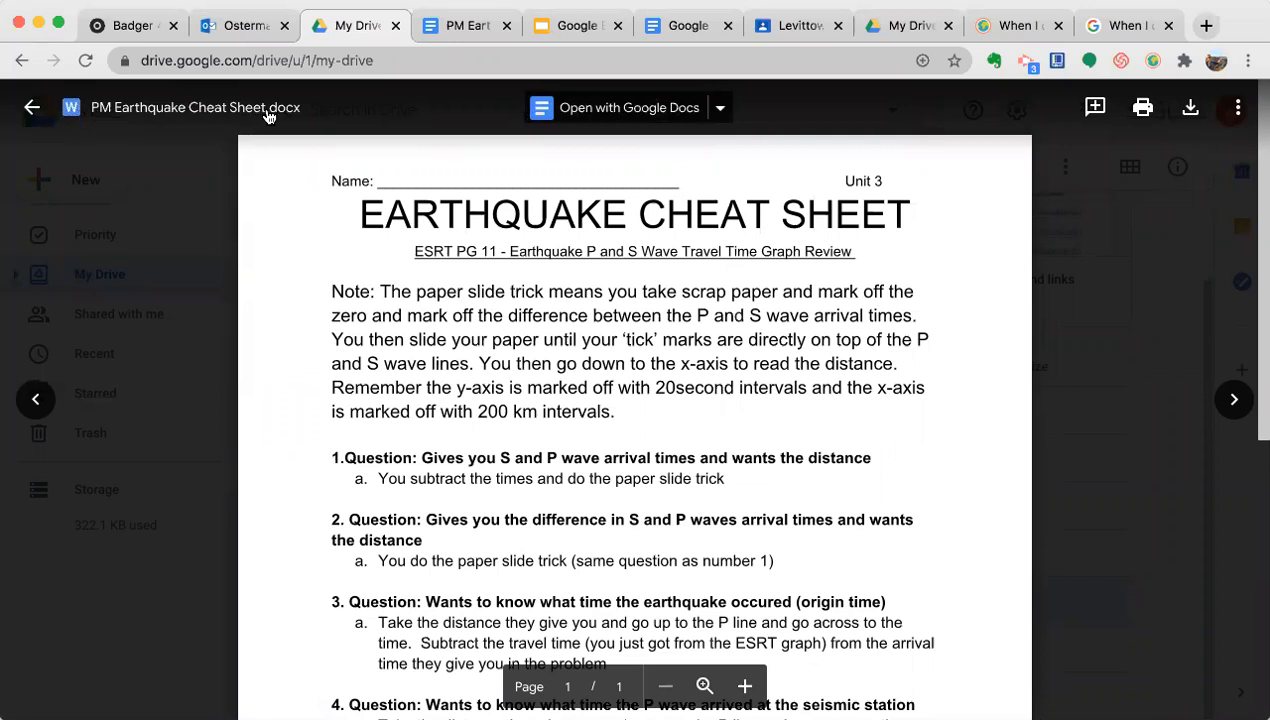
mouse_move(292, 120)
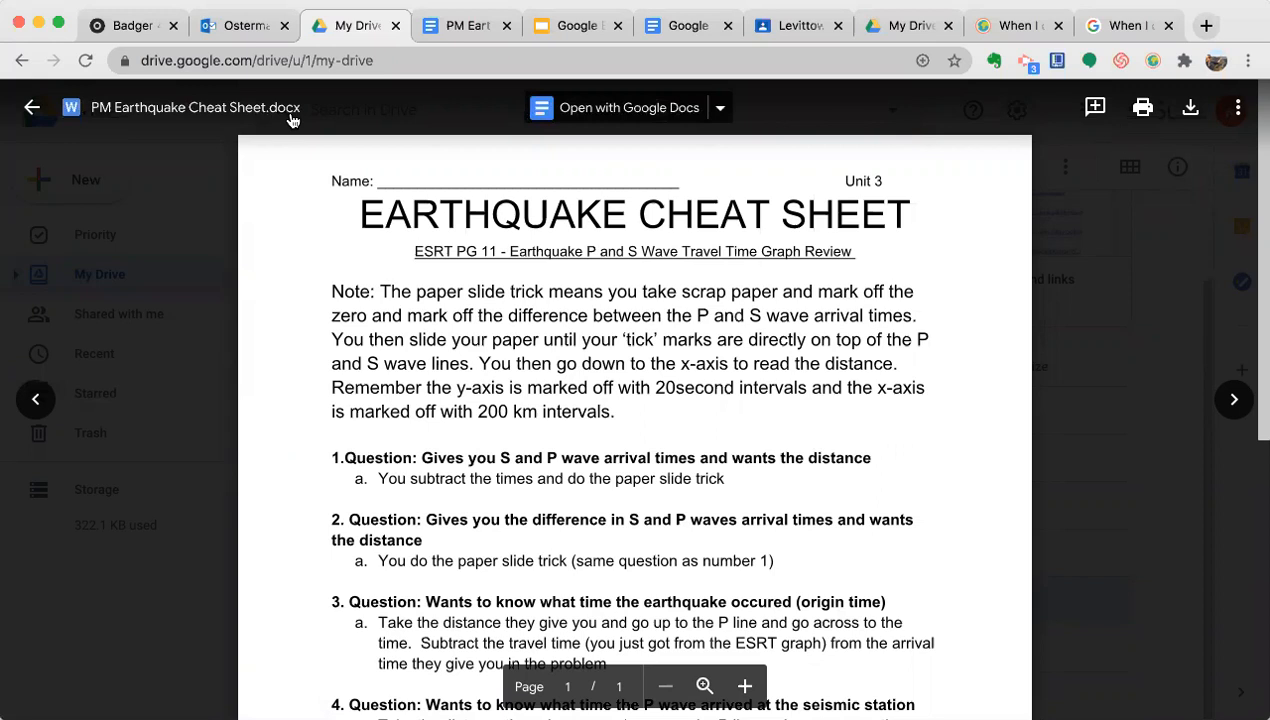
mouse_move(422, 264)
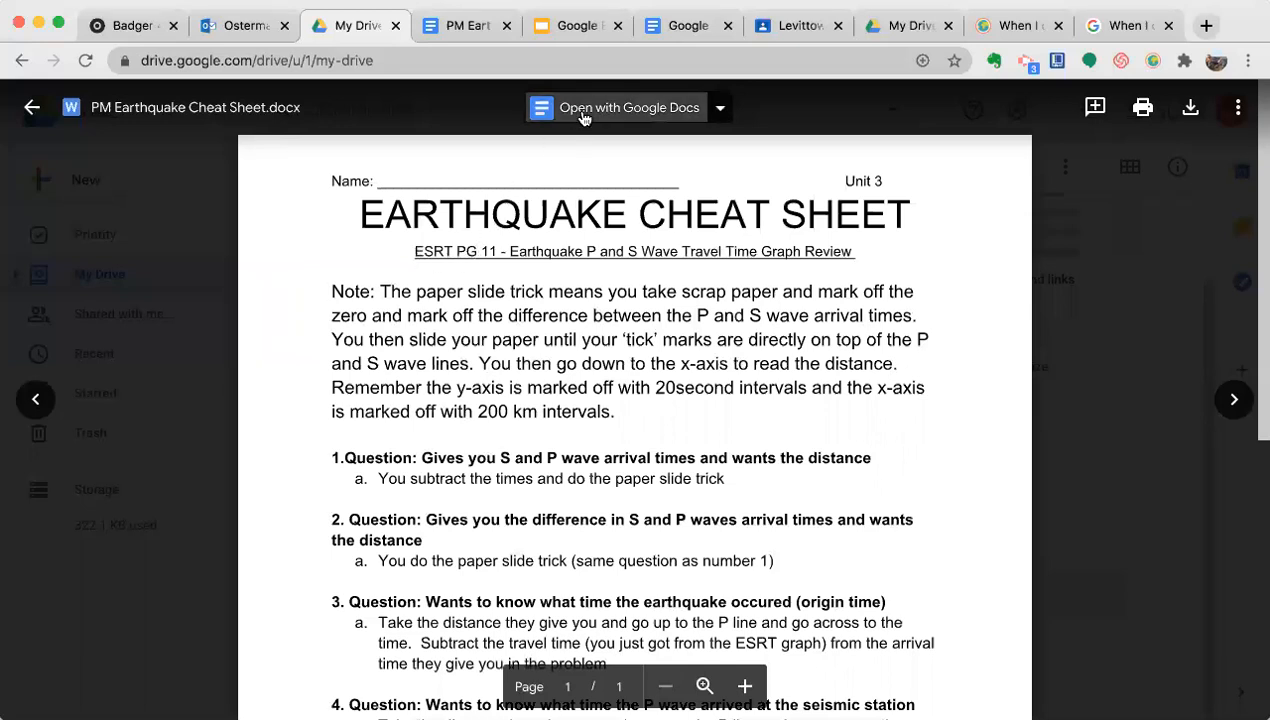
mouse_move(584, 114)
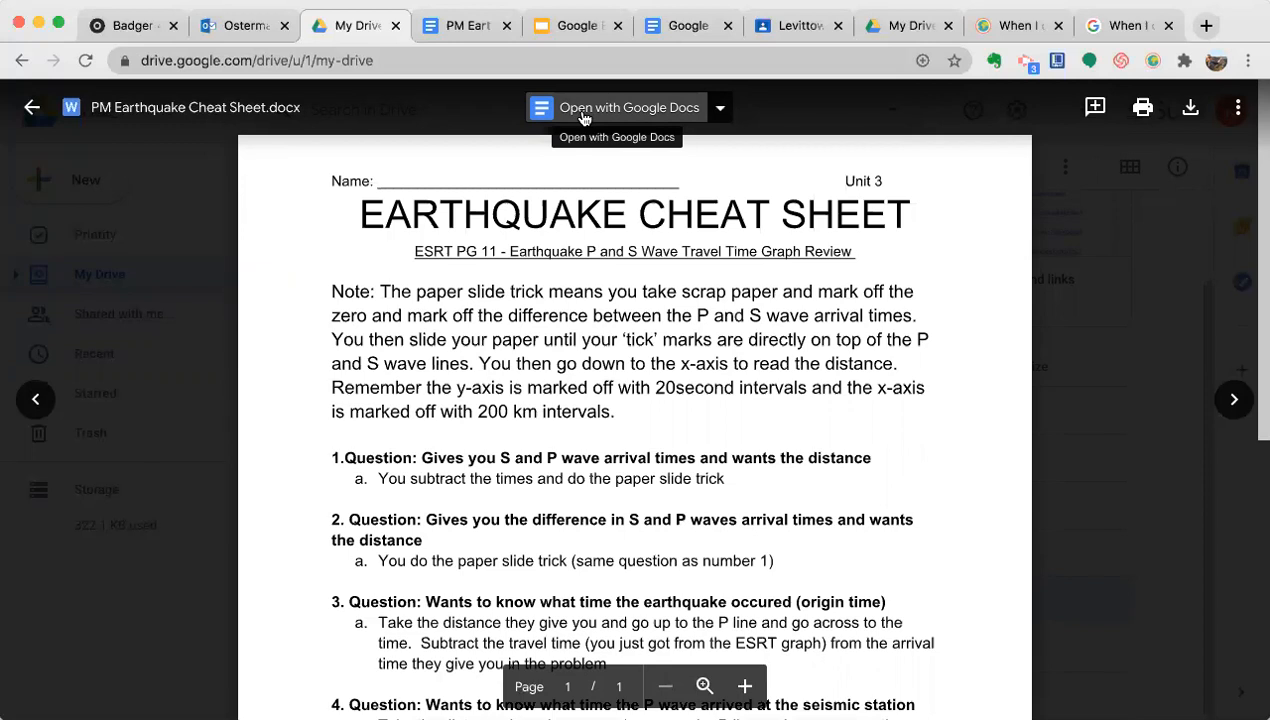
Open the .docx in Google Docs and show its File menu with Save as Google Docs
left_click(618, 108)
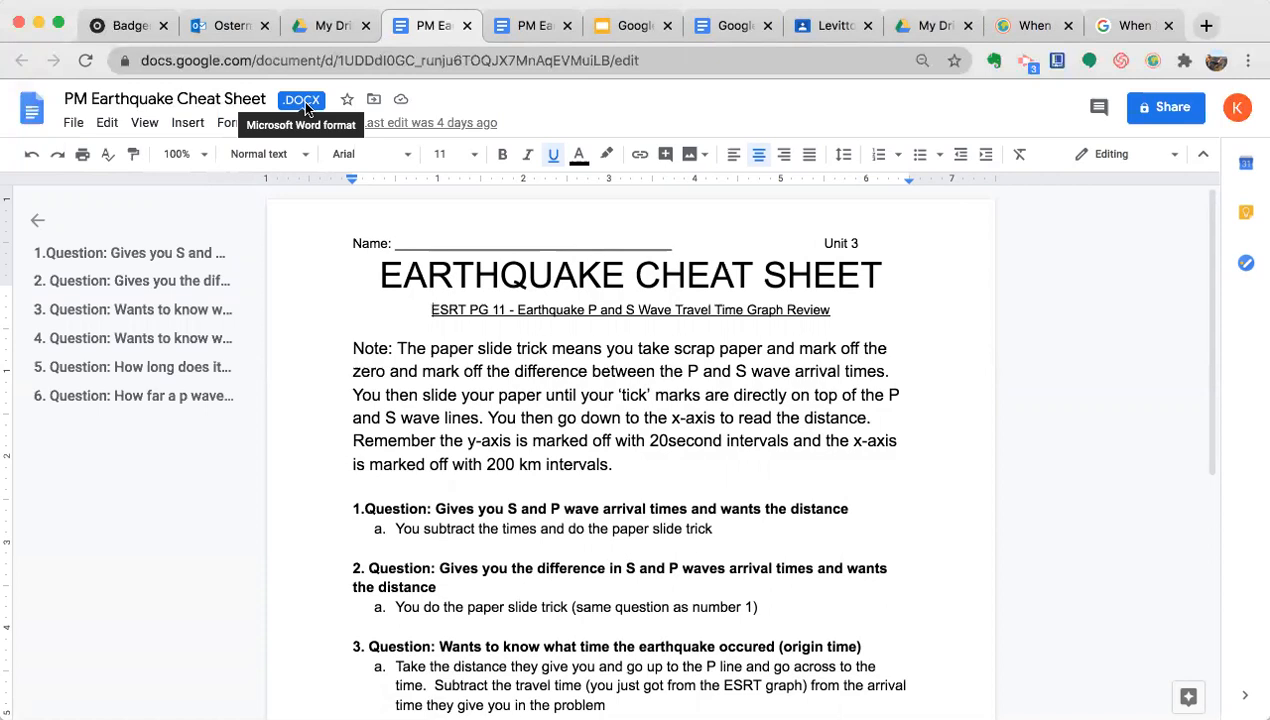
mouse_move(72, 124)
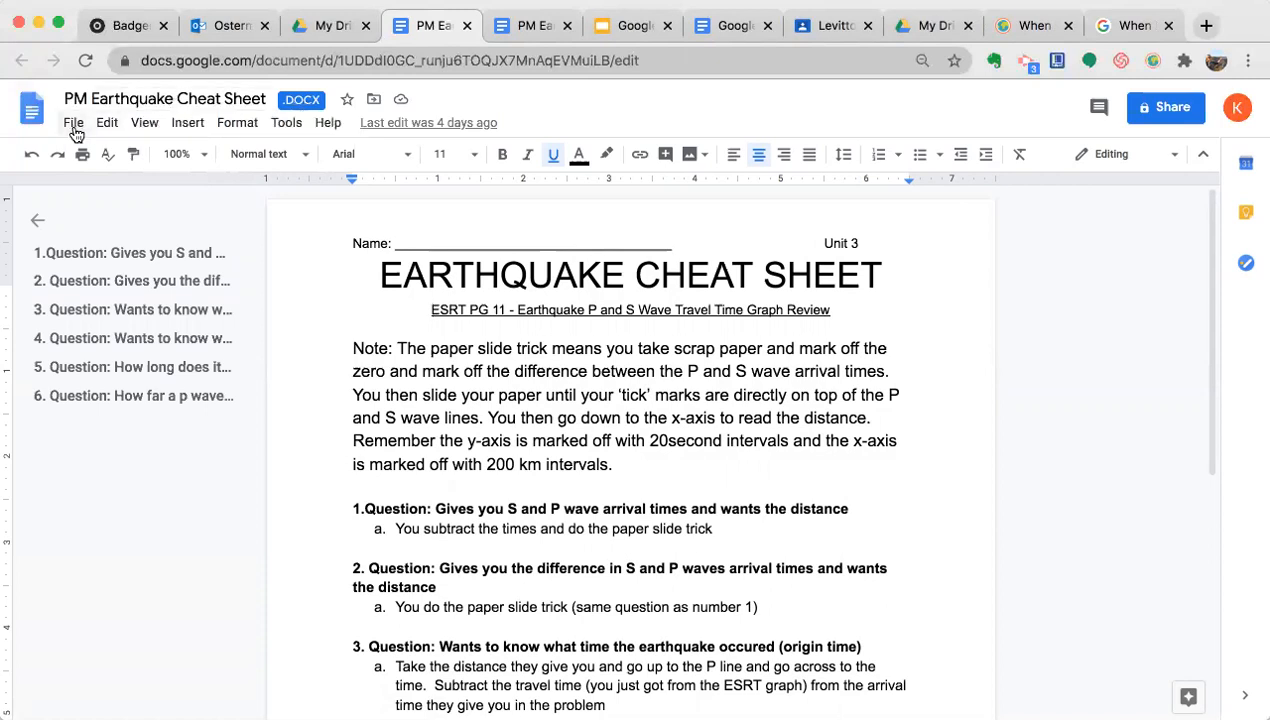
left_click(72, 122)
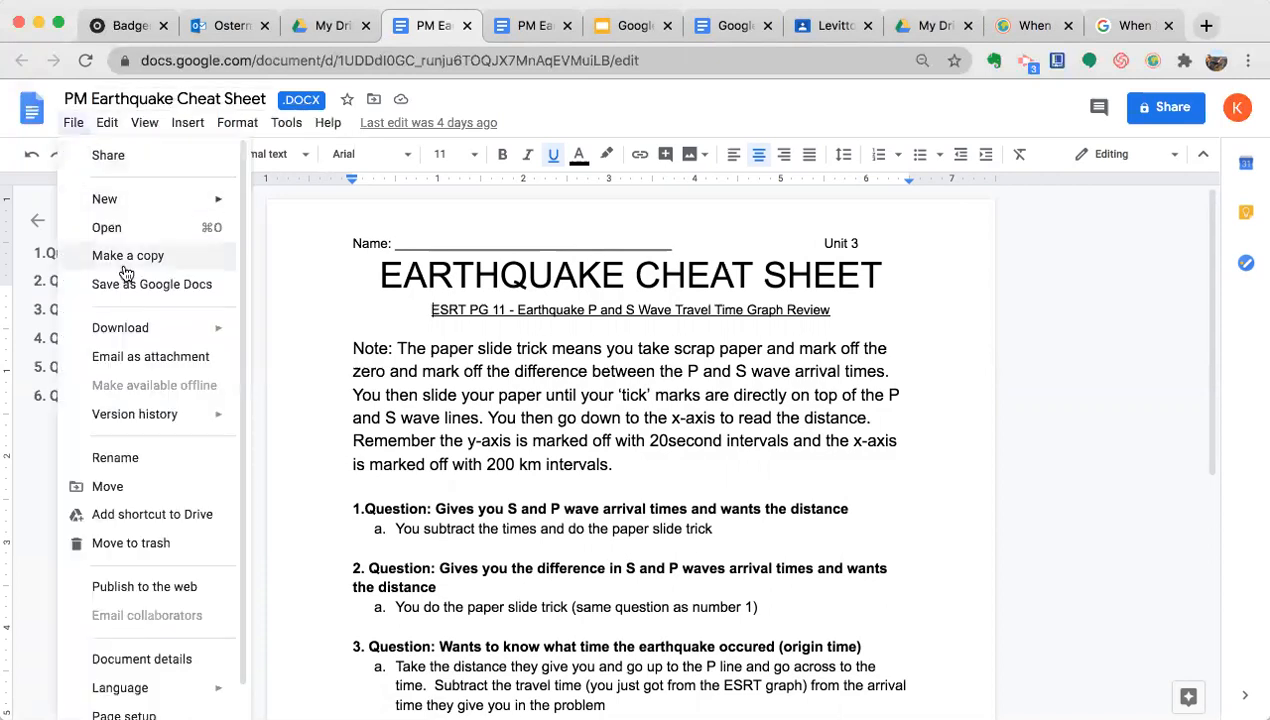
mouse_move(110, 296)
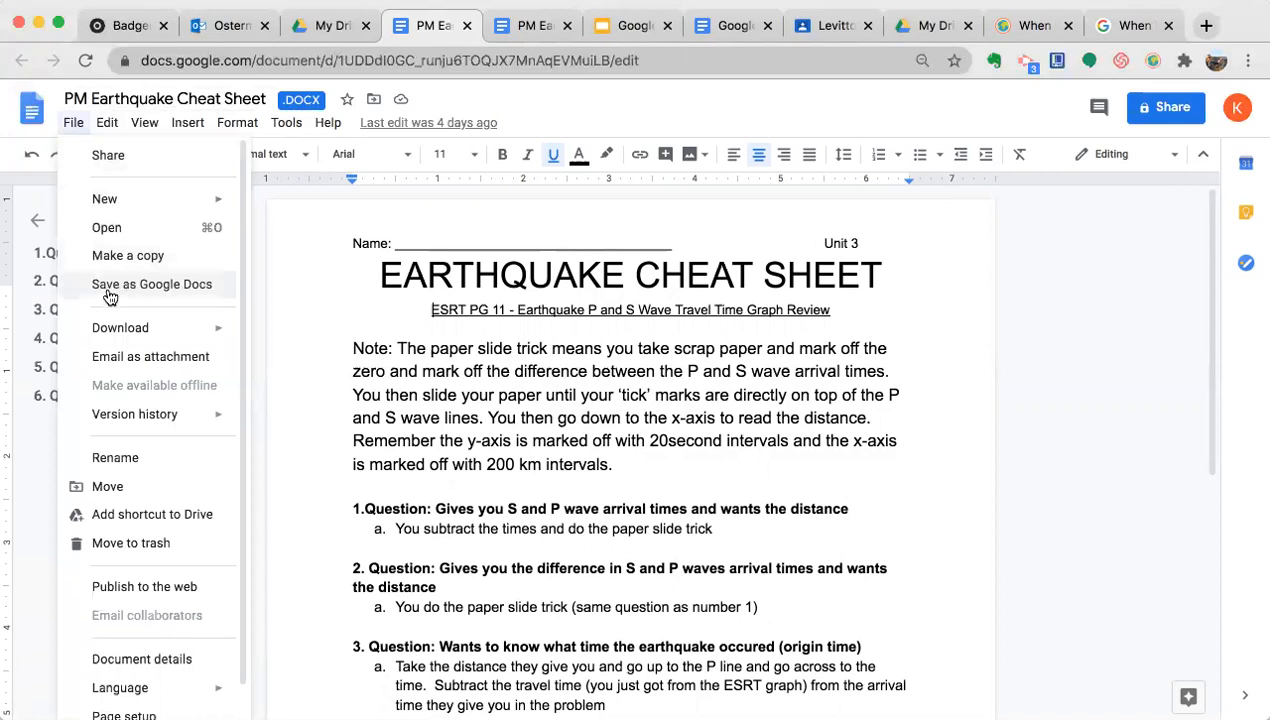
mouse_move(108, 294)
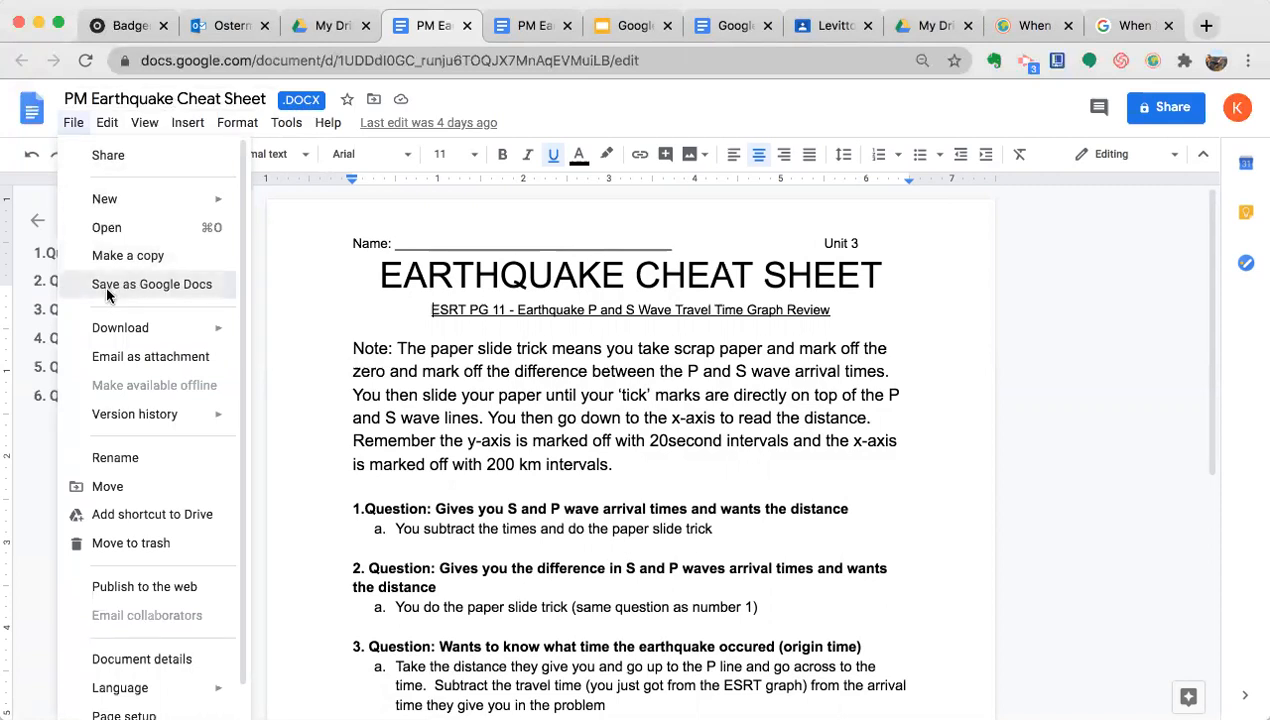
Save PM Earthquake Cheat Sheet as a native Google Doc opening in its own tab
left_click(152, 284)
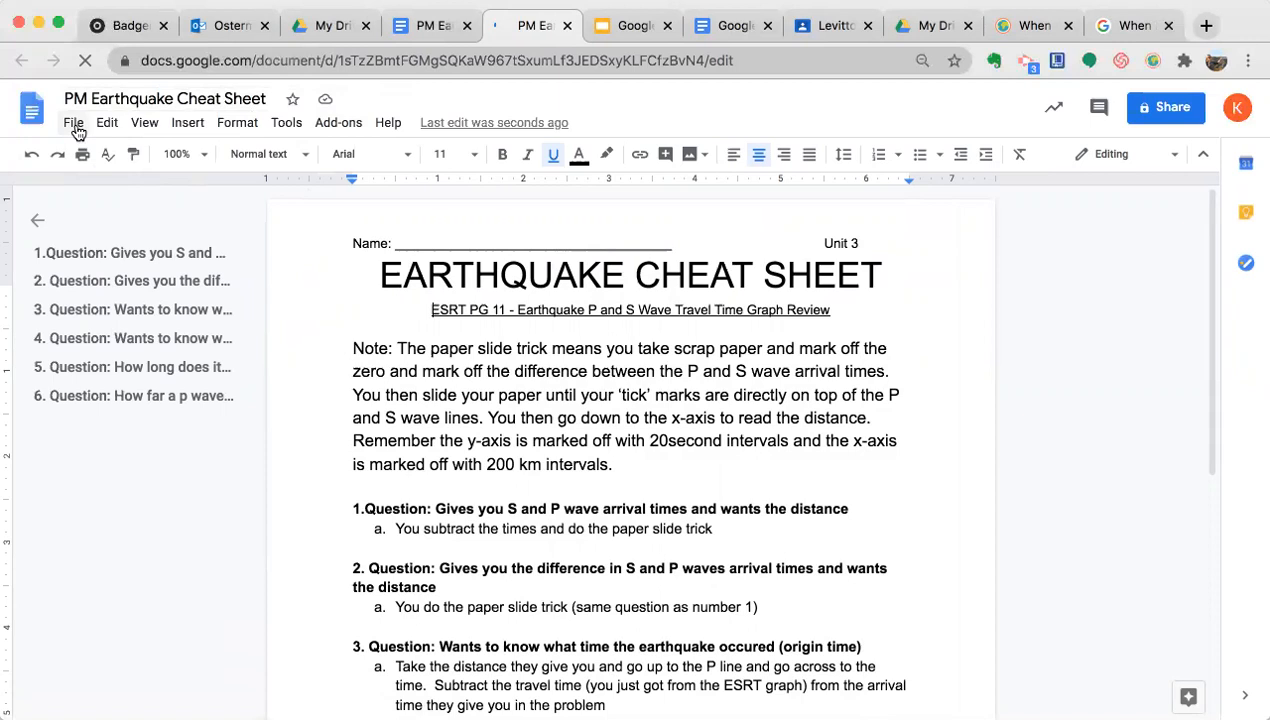
left_click(72, 122)
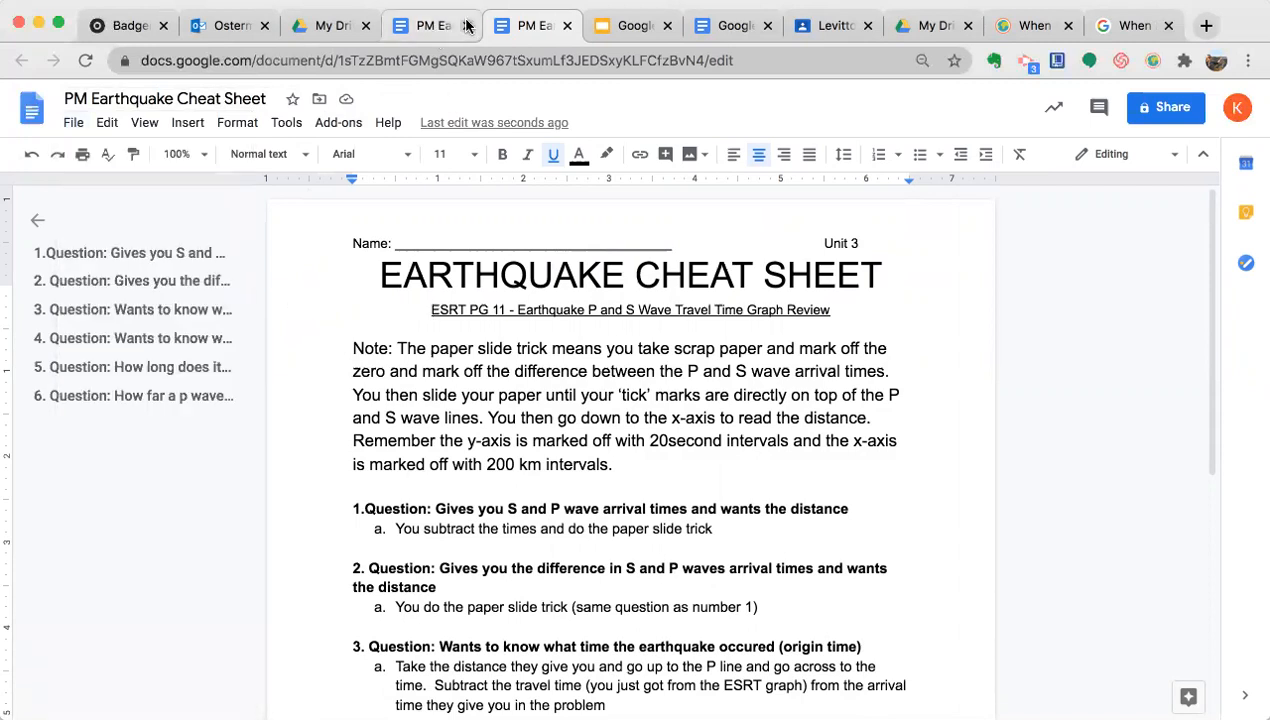
Leave the Slides presentation and return to the My Drive tab previewing the .docx
left_click(428, 24)
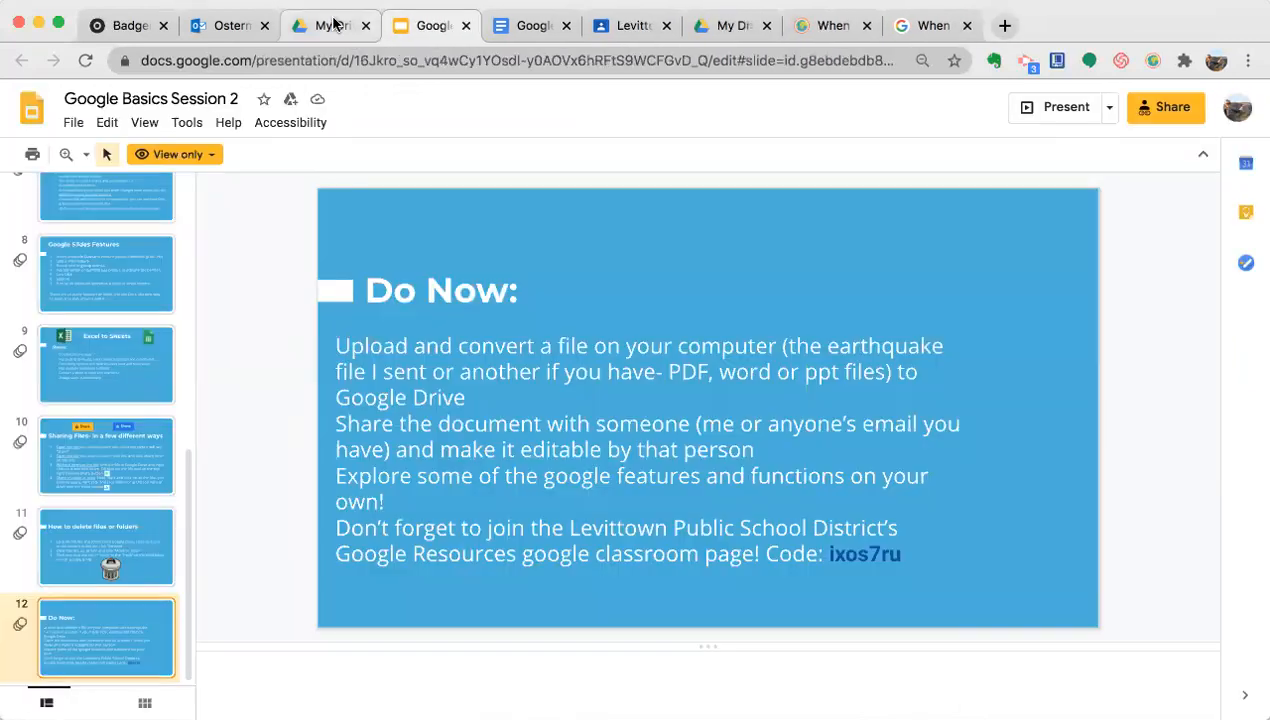
left_click(350, 24)
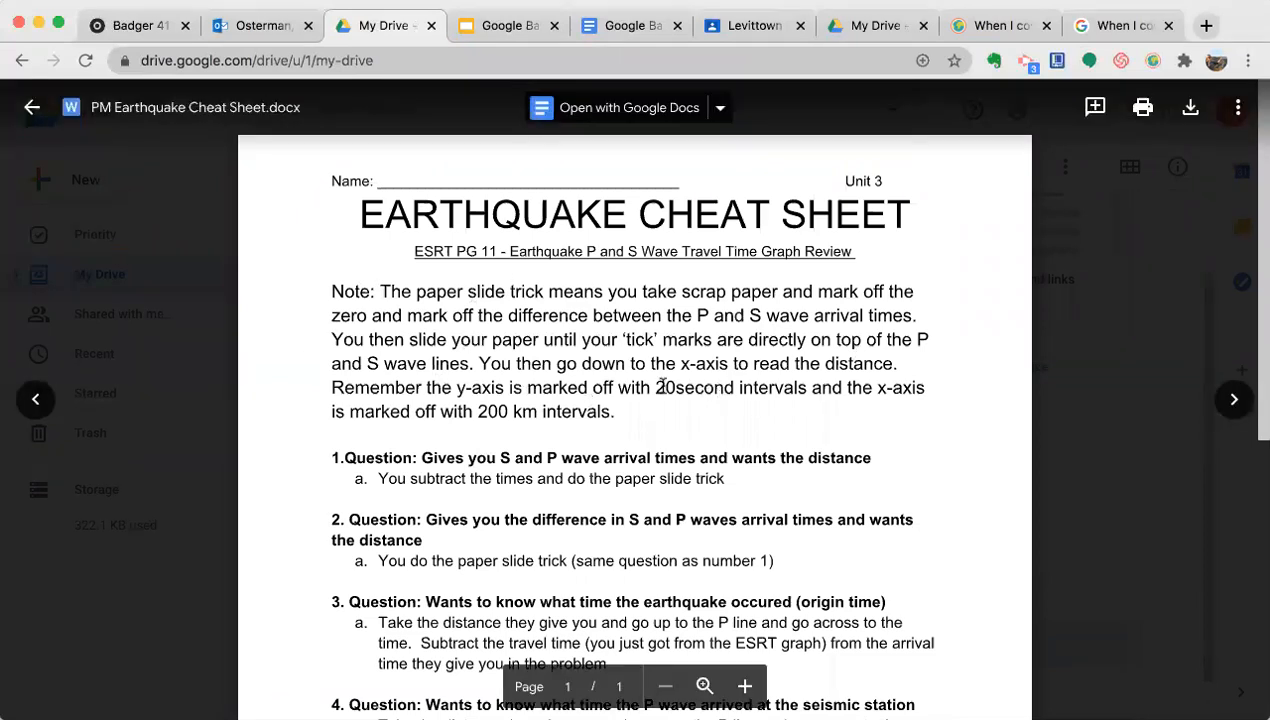
mouse_move(1080, 296)
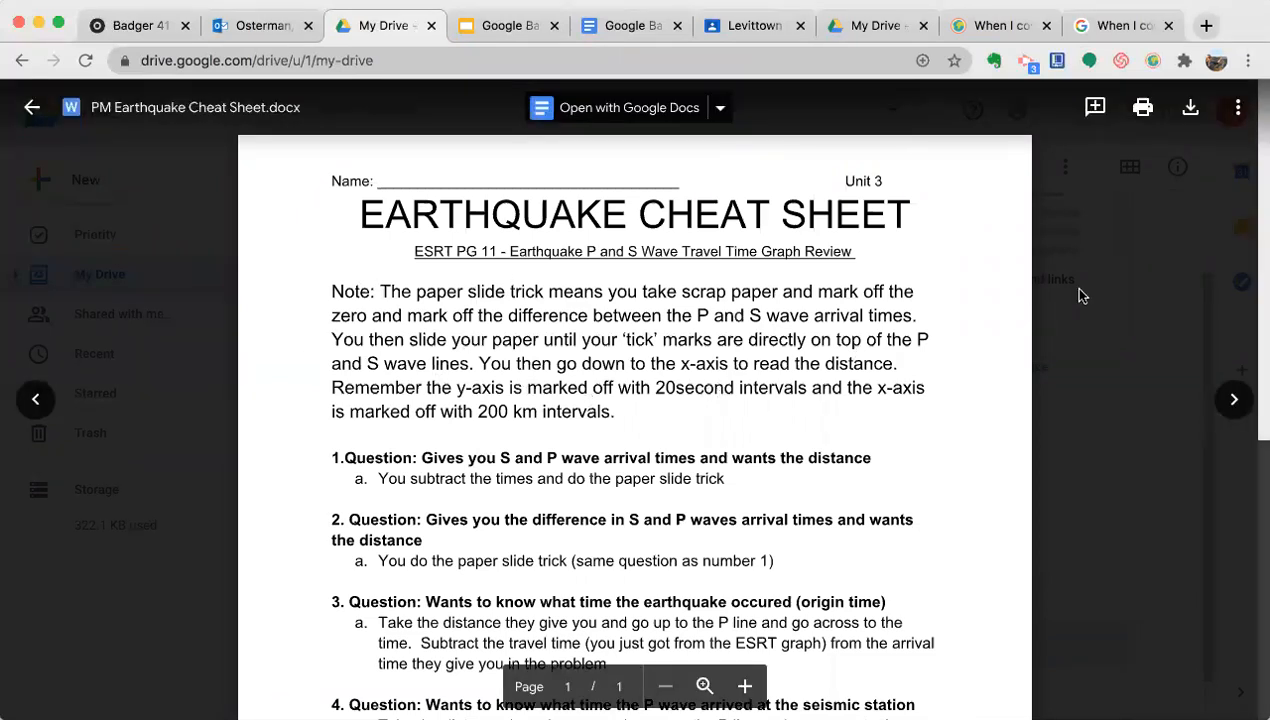
Return to My Drive and select the converted PM Earthquake Cheat Sheet Google Doc beside the .docx
left_click(36, 108)
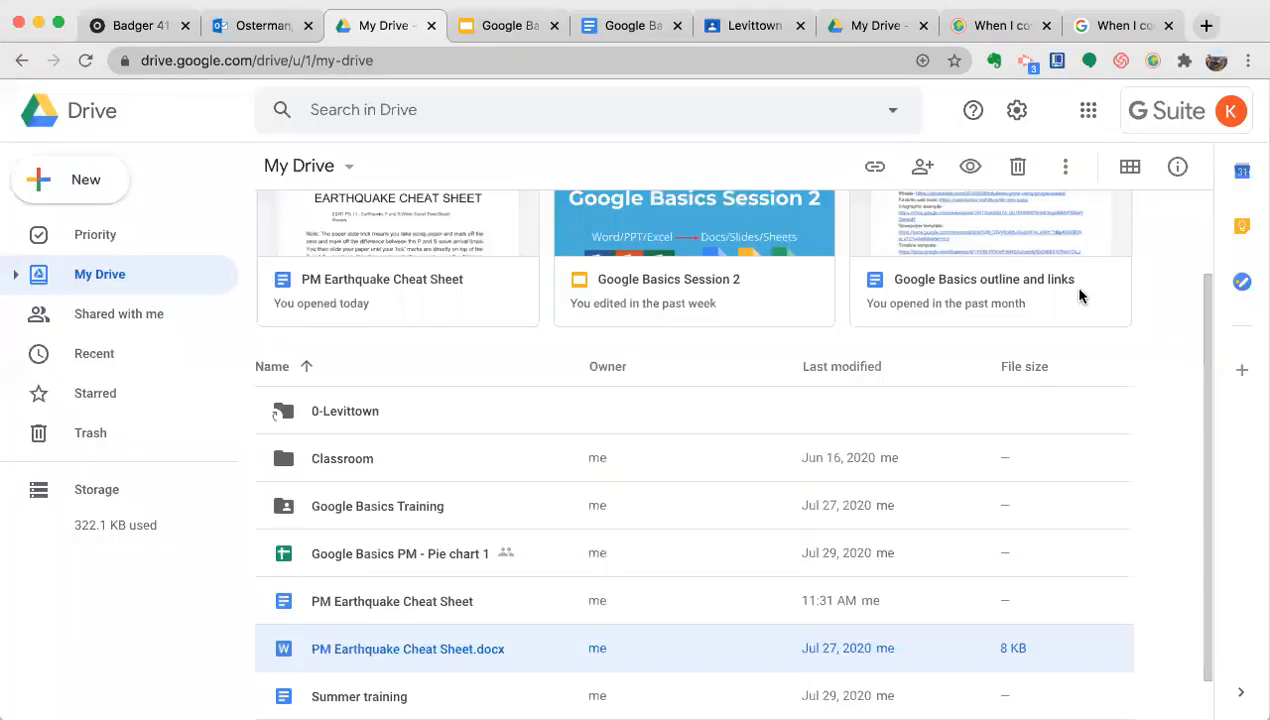
scroll("down", 3)
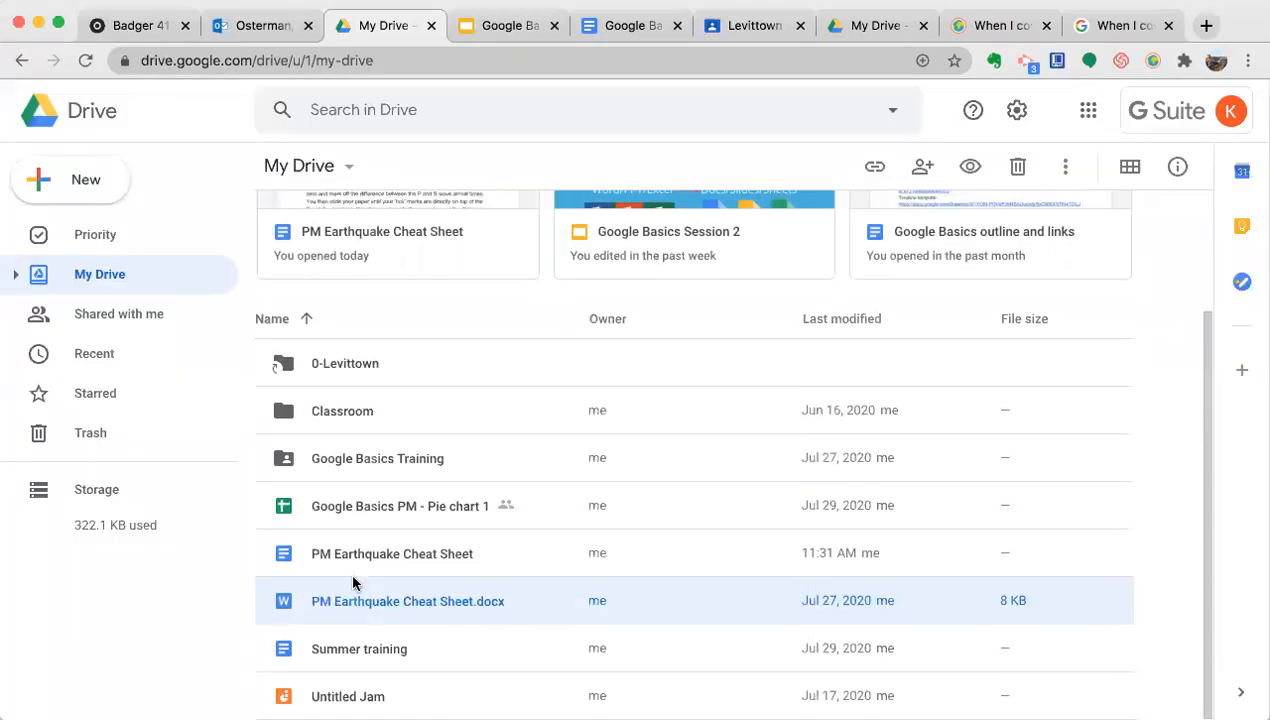
mouse_move(296, 612)
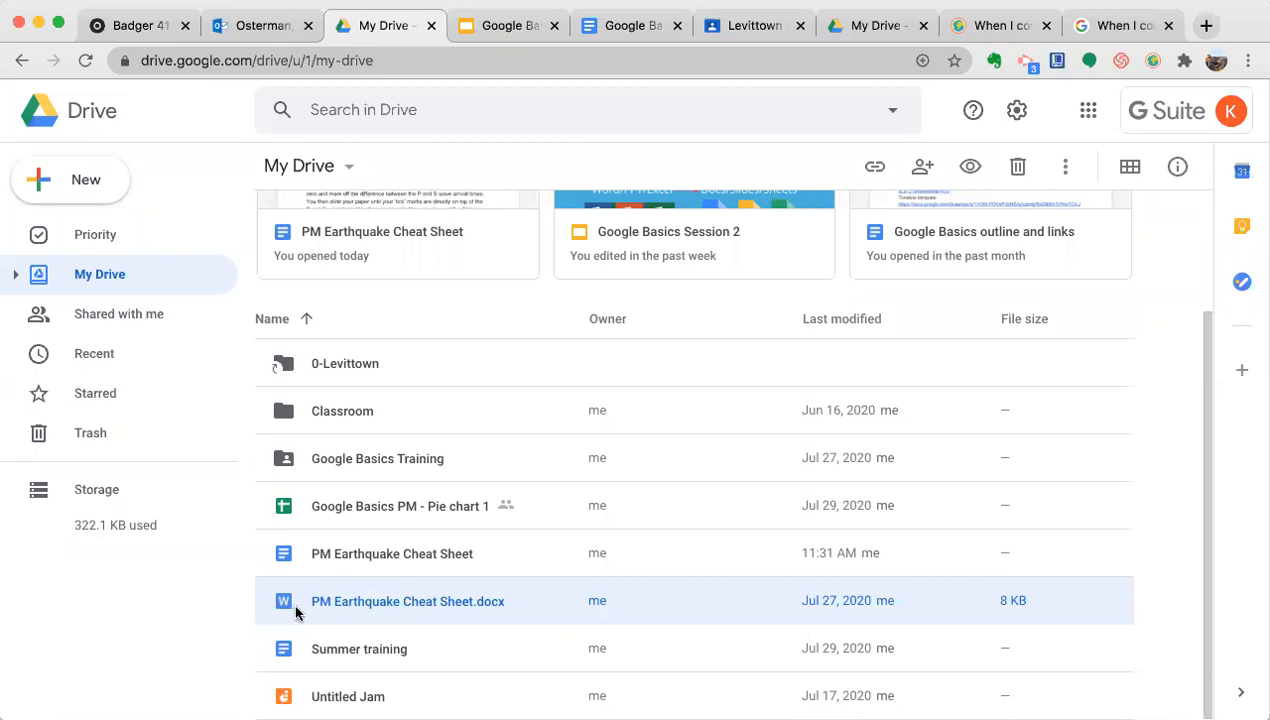
mouse_move(376, 608)
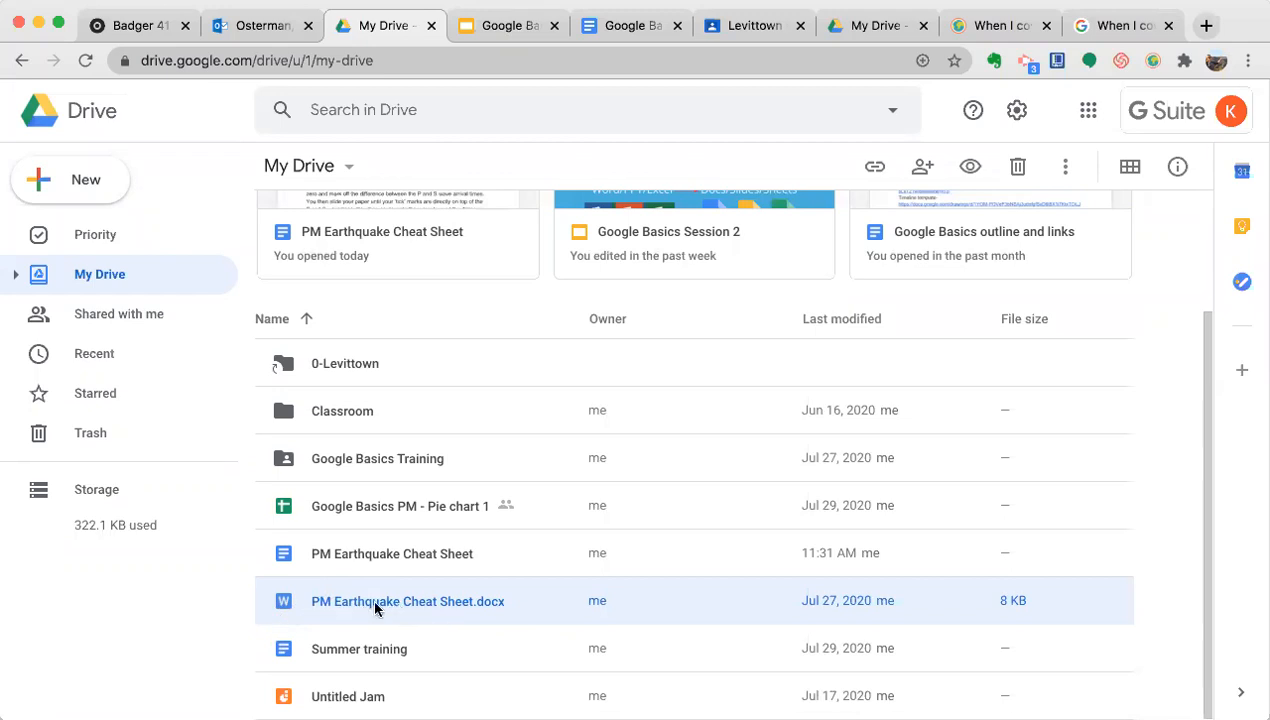
double_click(408, 600)
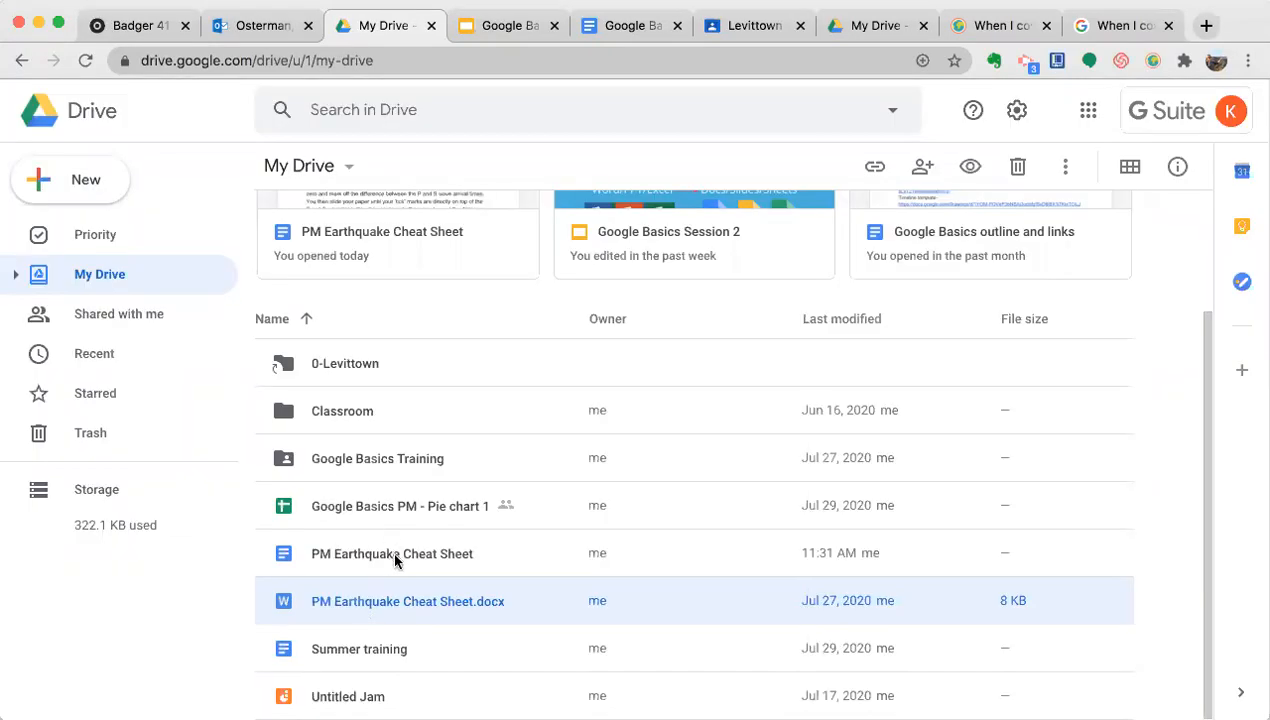
left_click(392, 552)
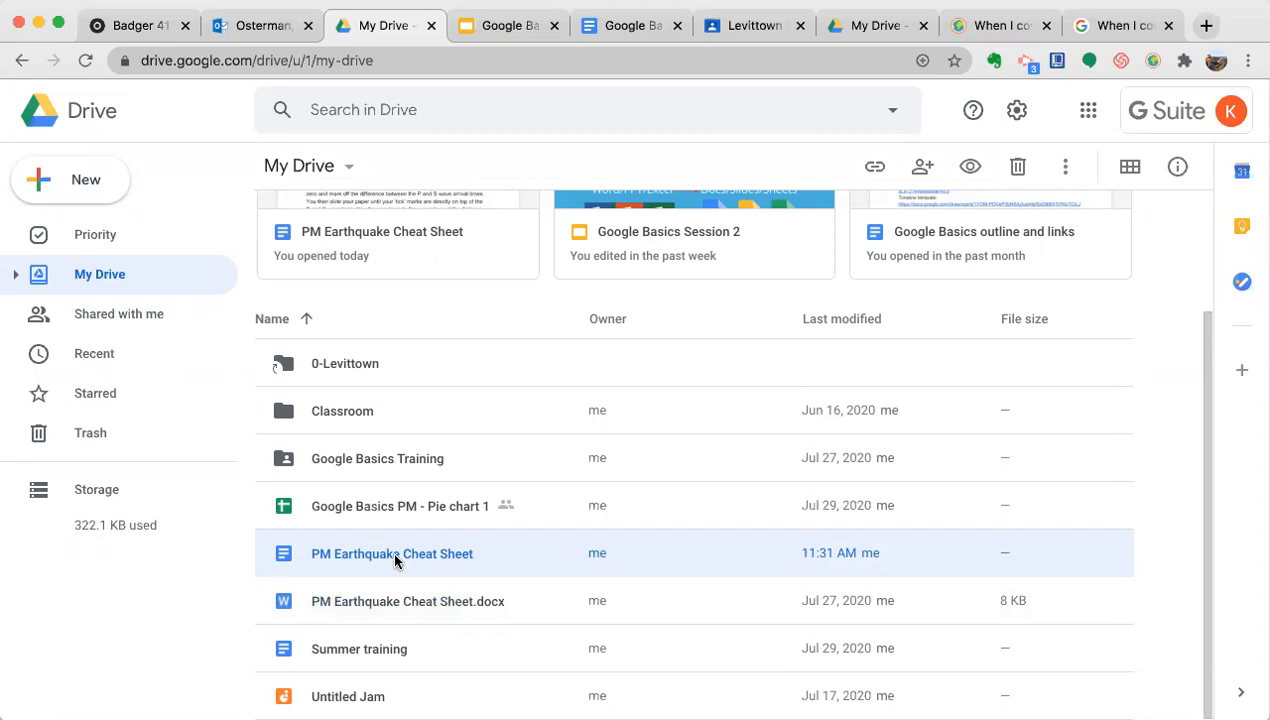
mouse_move(192, 420)
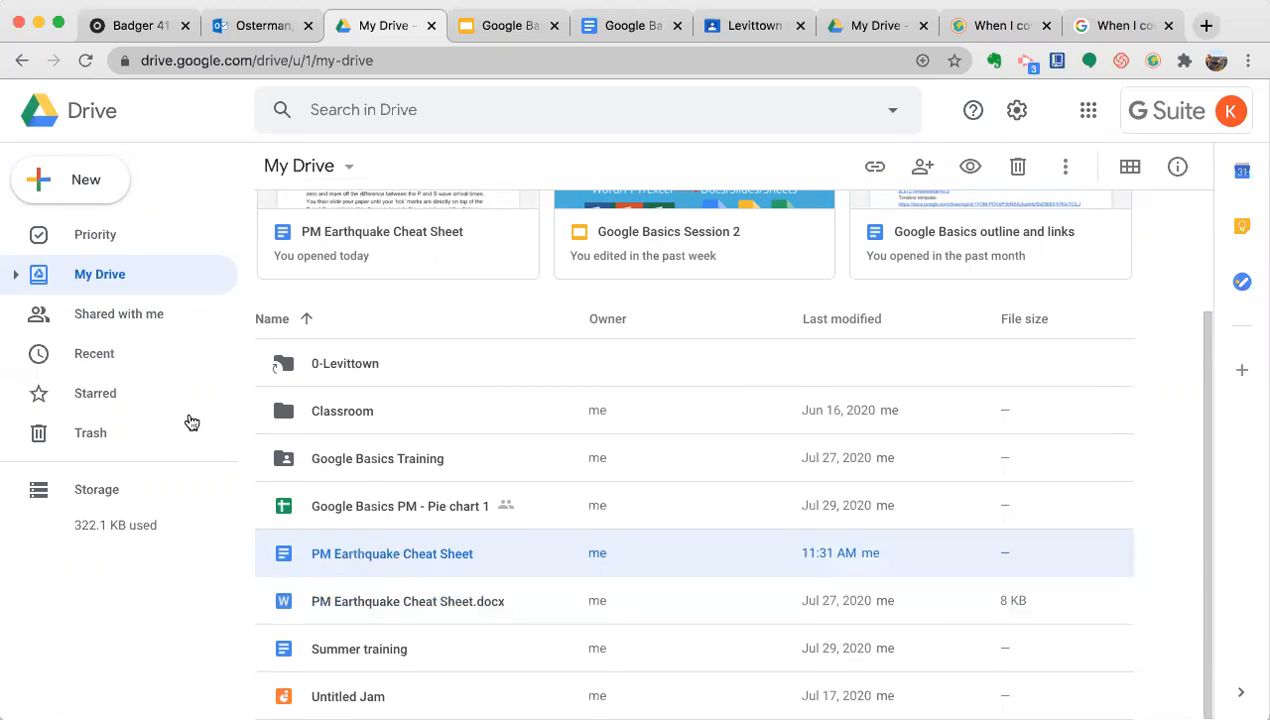
mouse_move(880, 58)
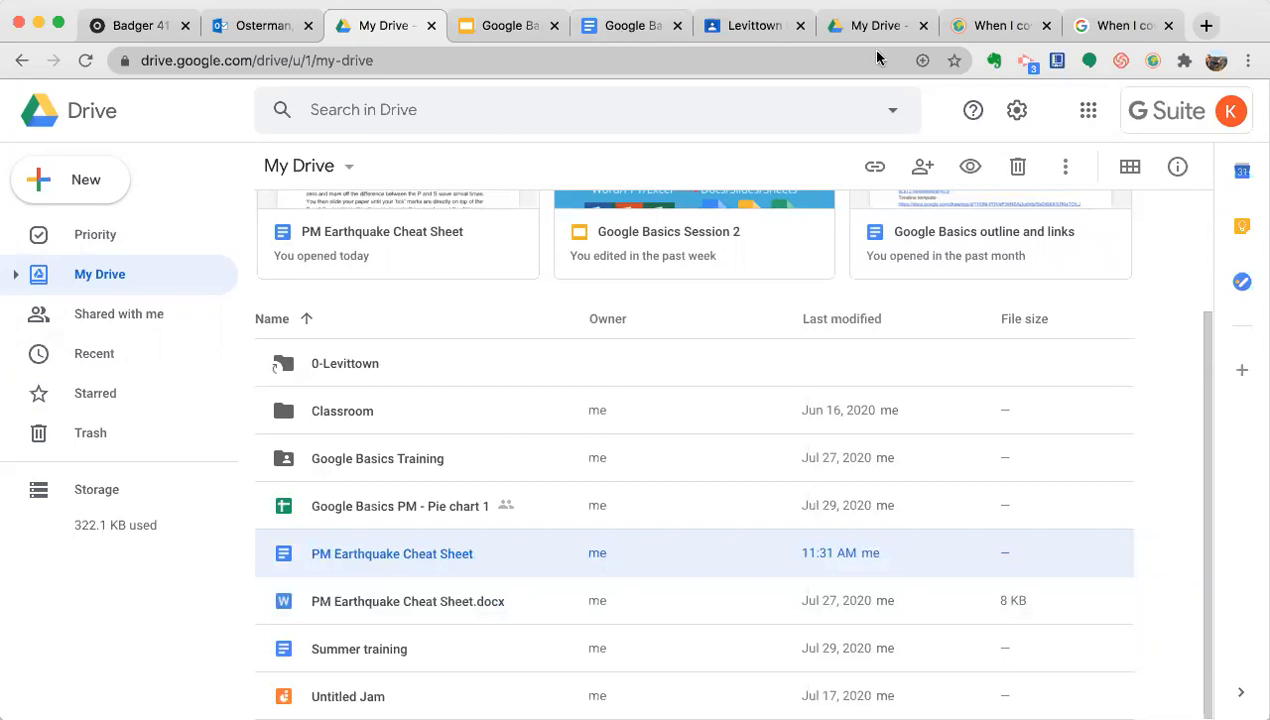